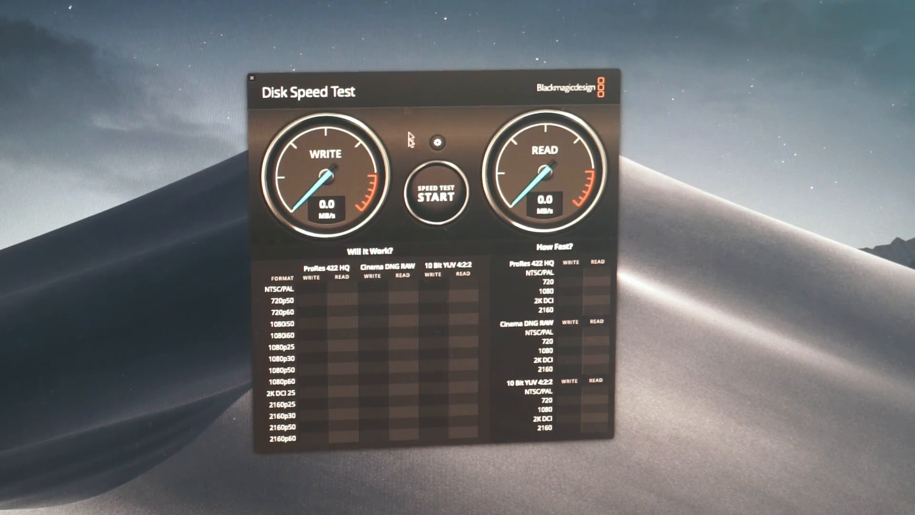
- Run the Disk Speed Test on the dock's SD card, with writes reporting about 85.6 MB/s
{"action": "left_click", "coordinate": [436, 194]}
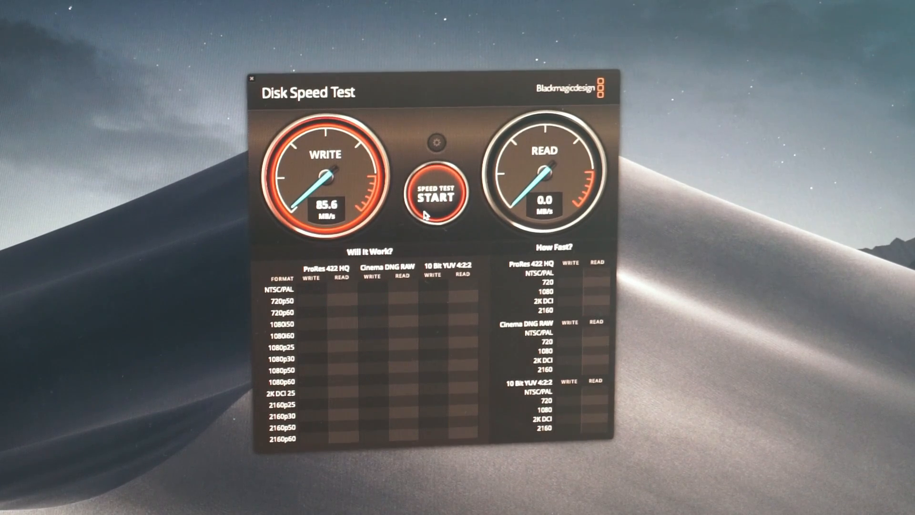
{"action": "left_click", "coordinate": [436, 195]}
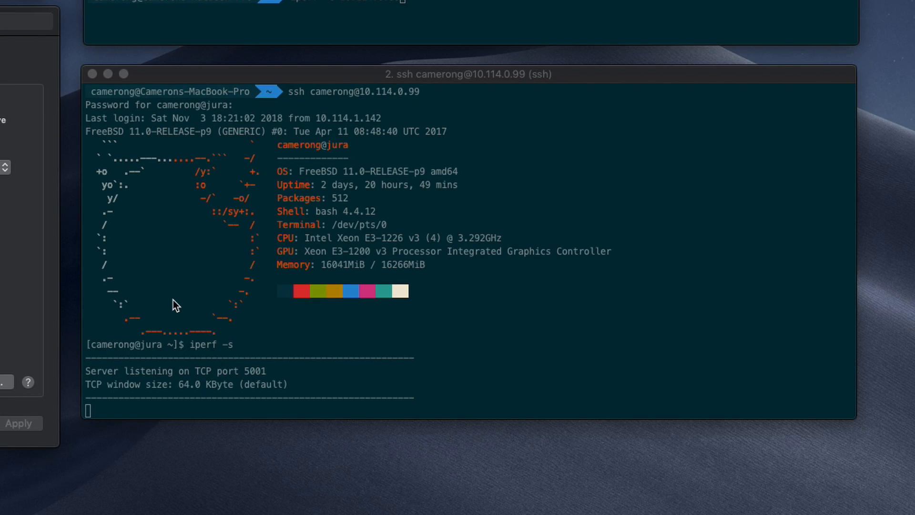
- Run iperf -c 10.114.0.99 from the Mac's Terminal against the FreeBSD server
{"action": "left_click", "coordinate": [176, 302]}
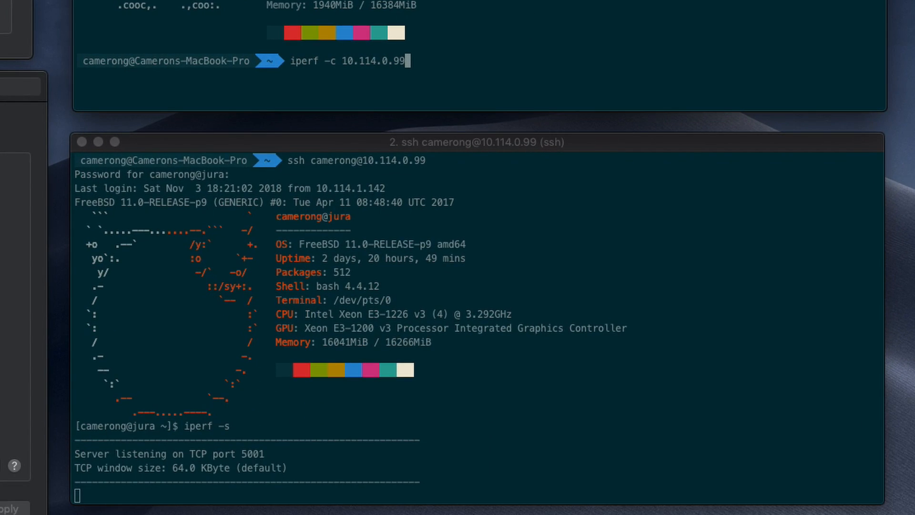
{"action": "key", "text": "enter"}
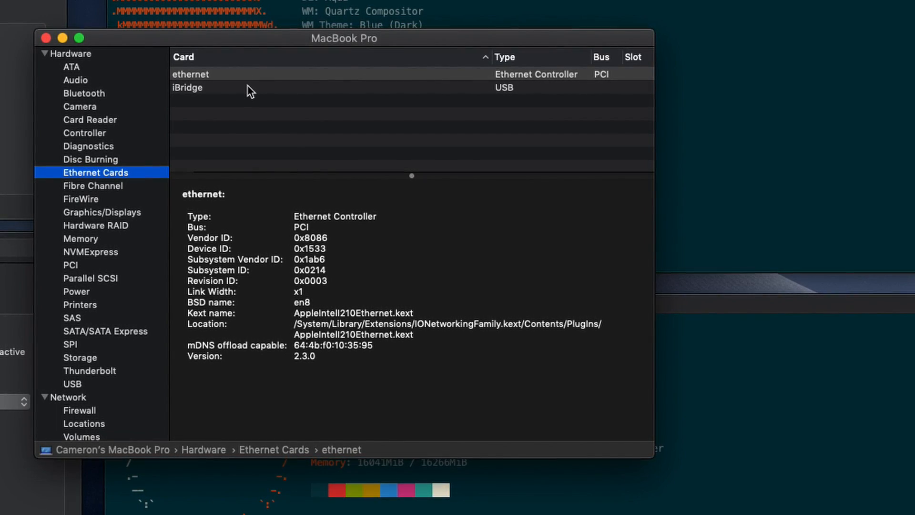
{"action": "mouse_move", "coordinate": [131, 165]}
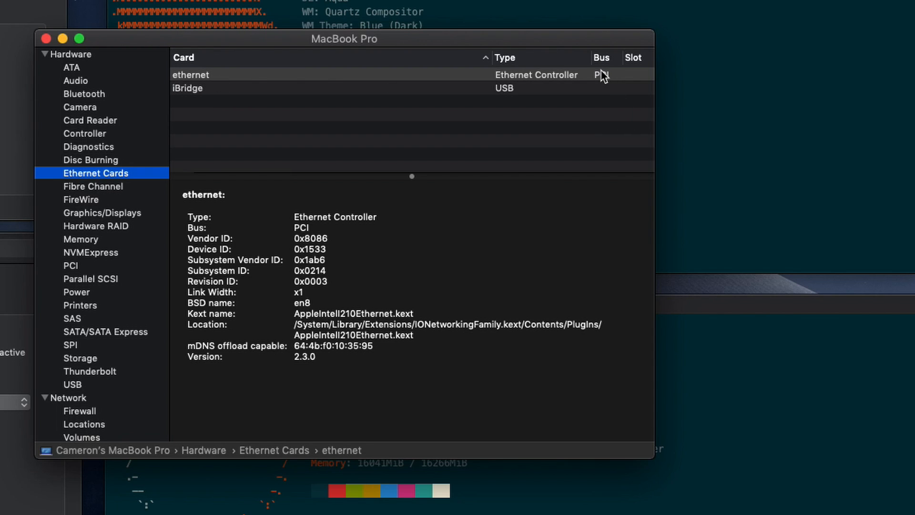
- Show the PCI list with the dock's Ethernet controller at 2.5 GT/s, then the USB device tree
{"action": "left_click", "coordinate": [70, 266]}
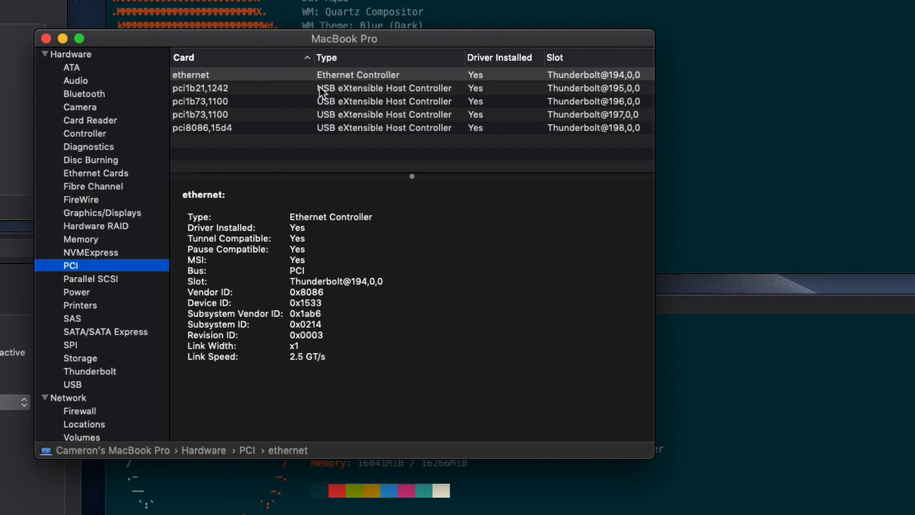
{"action": "mouse_move", "coordinate": [602, 92]}
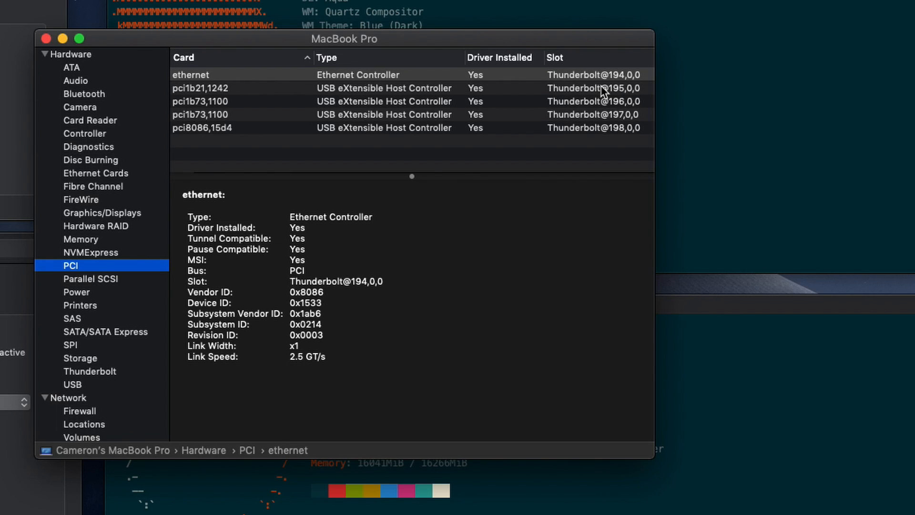
{"action": "left_click", "coordinate": [72, 384]}
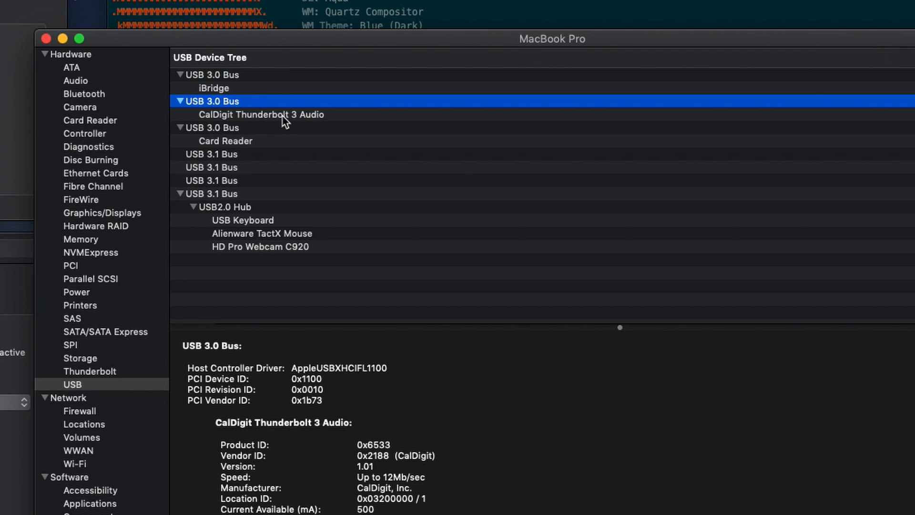
- Inspect CalDigit Thunderbolt 3 Audio, Card Reader, both USB 3.1 Buses, USB2.0 Hub and HD Pro Webcam C920
{"action": "left_click", "coordinate": [261, 114]}
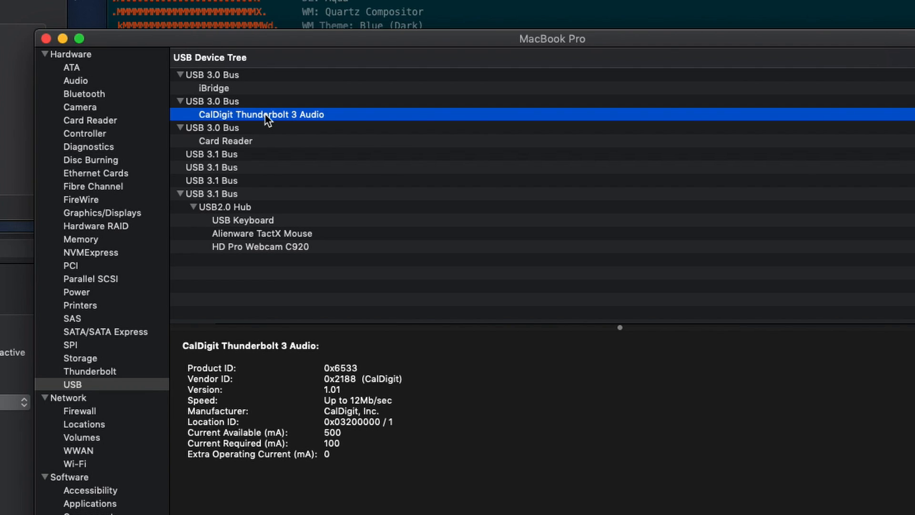
{"action": "mouse_move", "coordinate": [254, 144]}
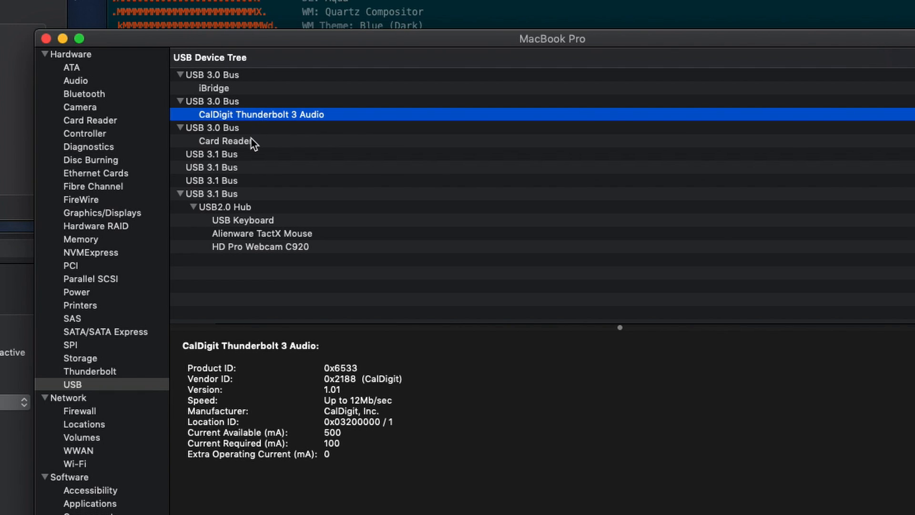
{"action": "left_click", "coordinate": [227, 142]}
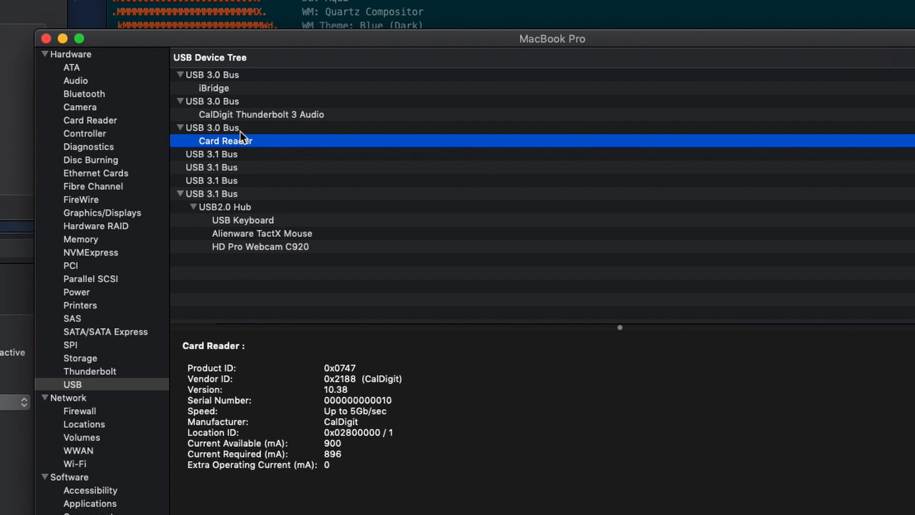
{"action": "left_click", "coordinate": [212, 167]}
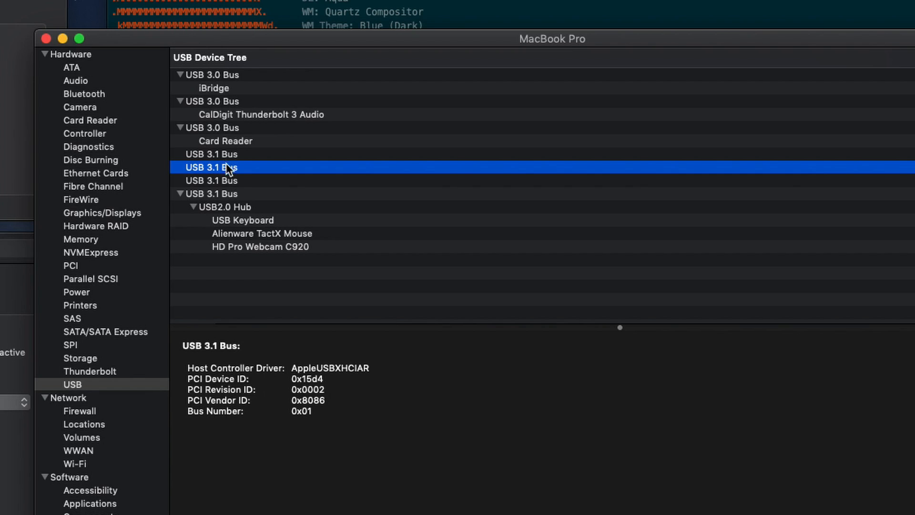
{"action": "left_click", "coordinate": [212, 194]}
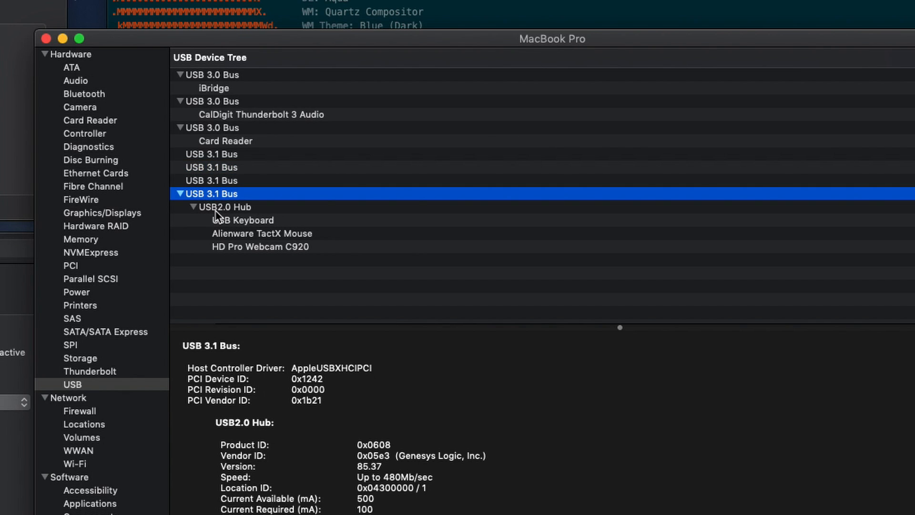
{"action": "left_click", "coordinate": [224, 207]}
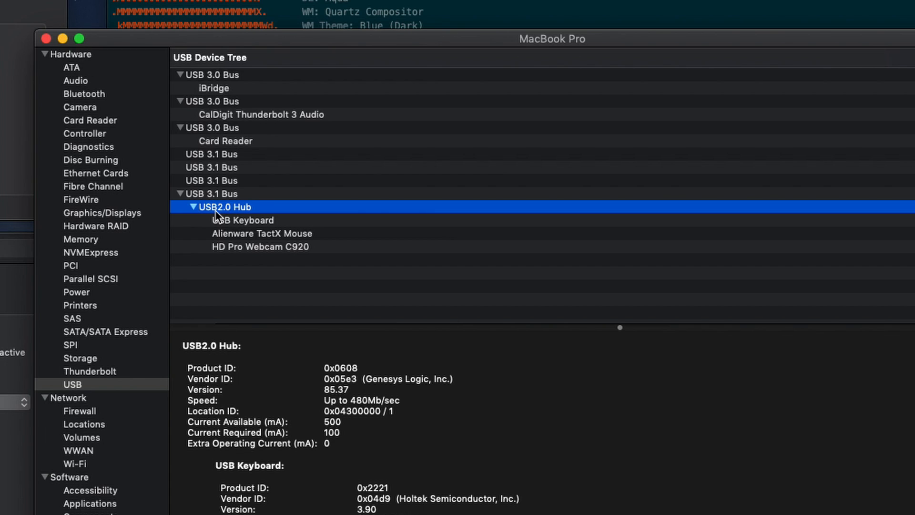
{"action": "left_click", "coordinate": [261, 246]}
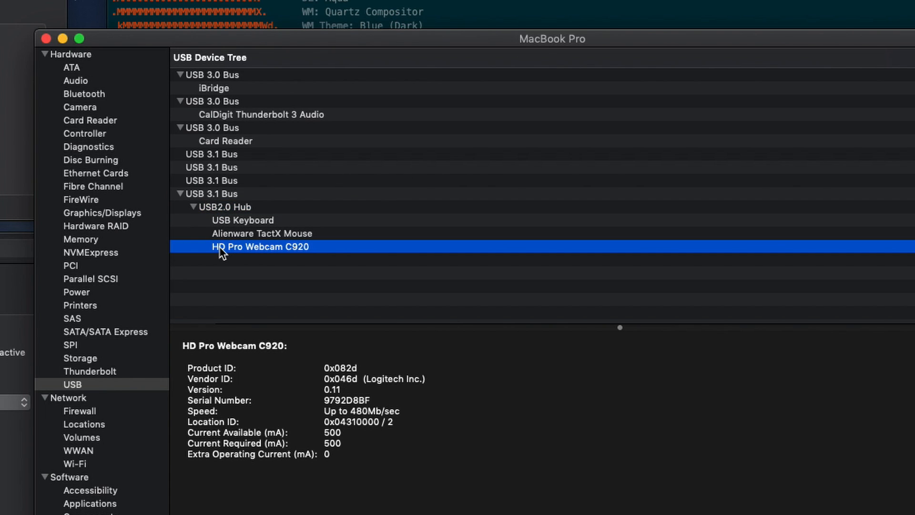